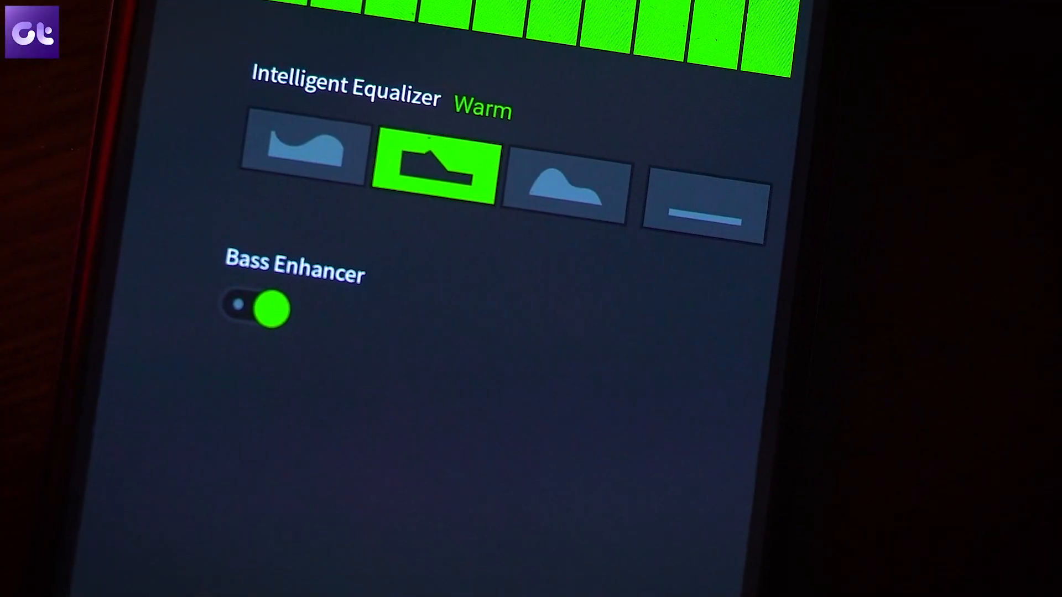
# Step: Select the Warm Intelligent Equalizer preset with Bass Enhancer left on
pyautogui.click(586, 189)
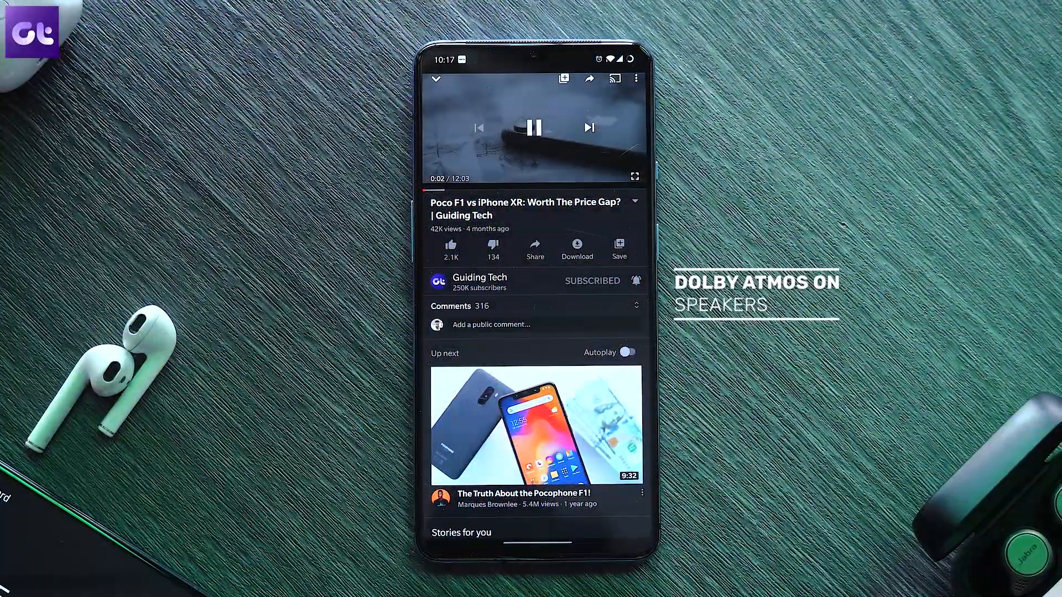
# Step: Download the platform-tools zip from Drive and copy its folder toward Downloads in 7-Zip
pyautogui.click(534, 129)
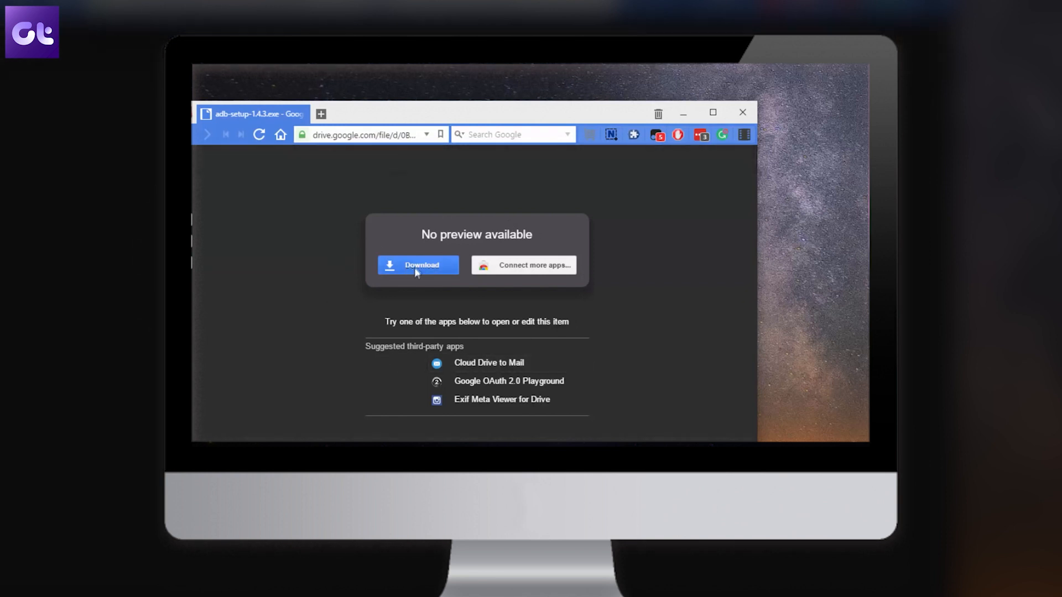
pyautogui.click(417, 265)
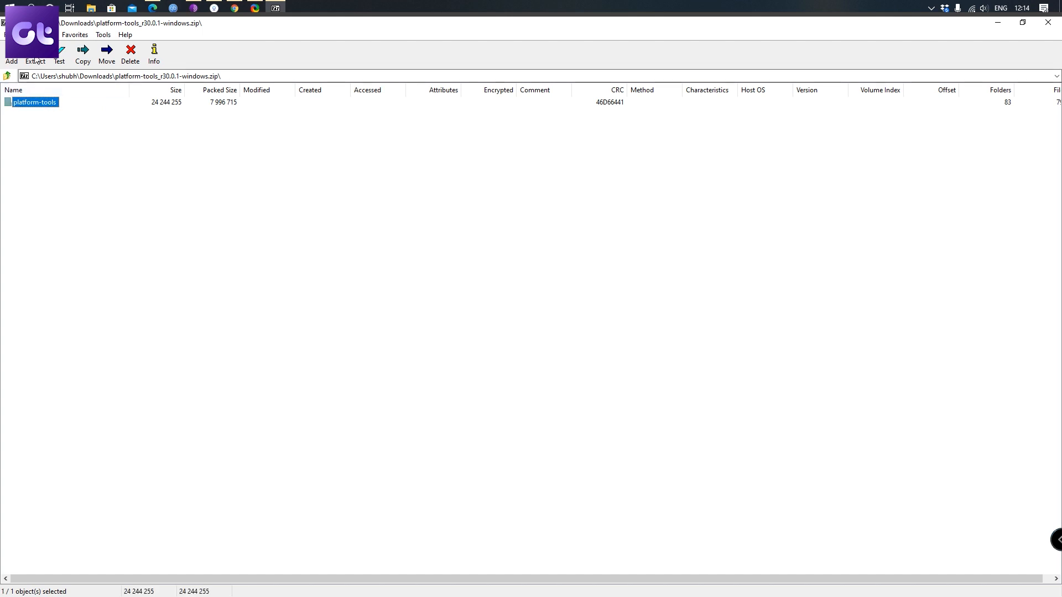
pyautogui.click(82, 53)
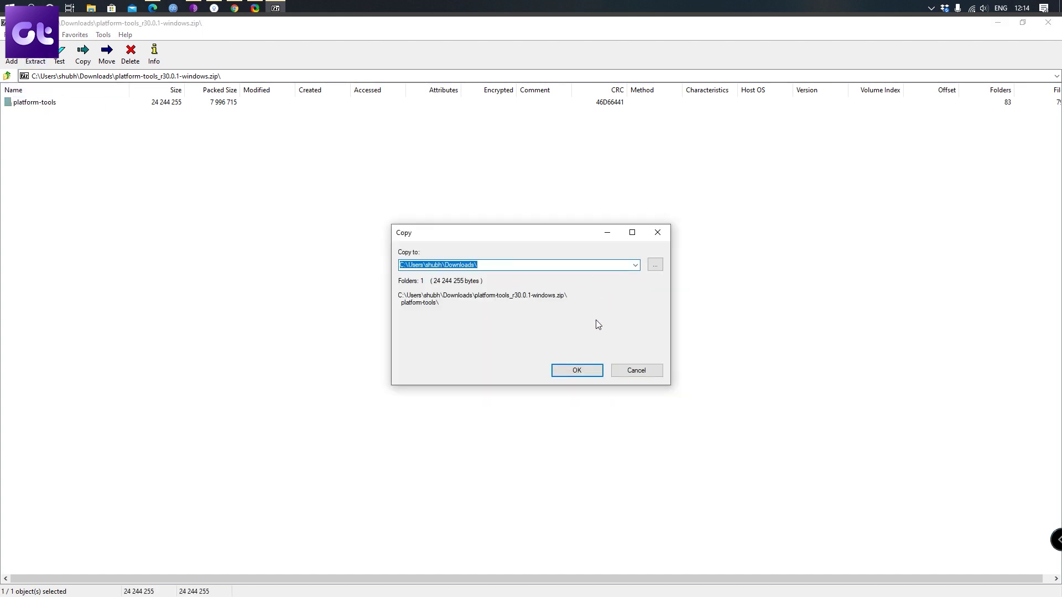